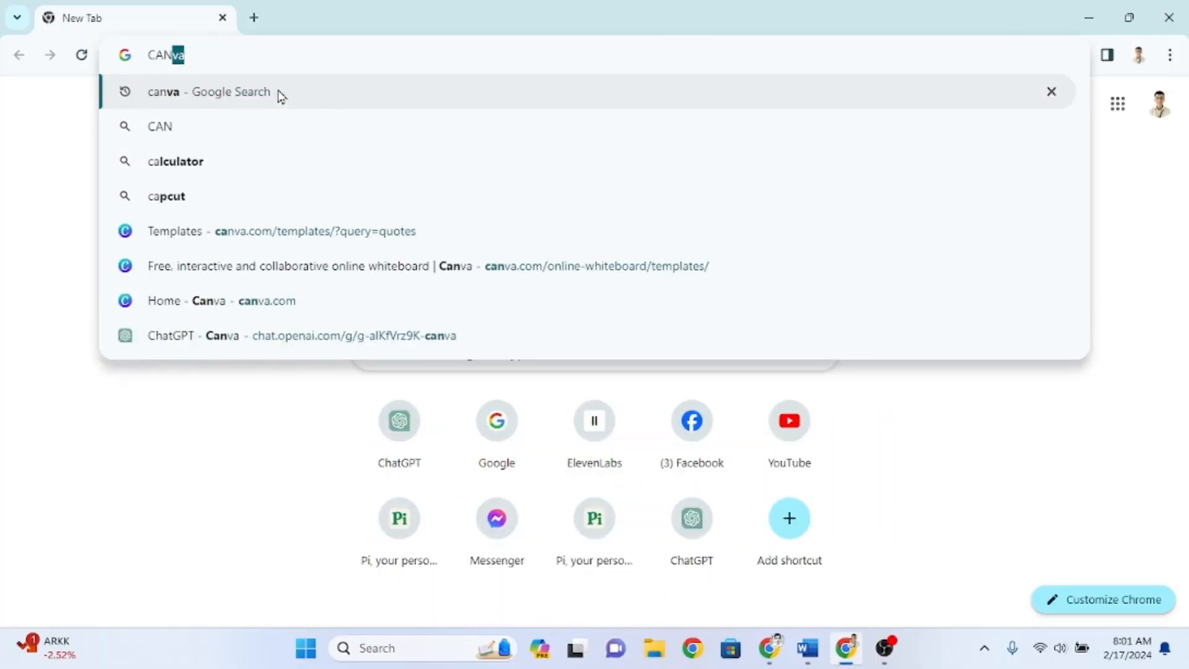
Search Google for Canva, open its site and continue with the Google account
click(208, 91)
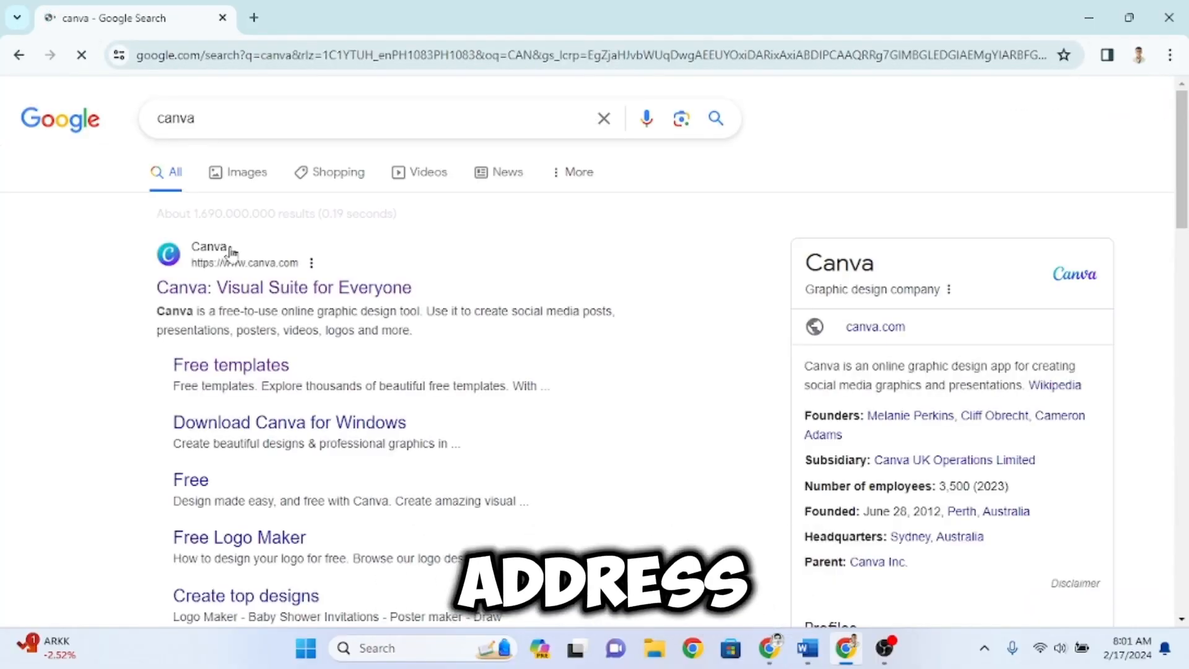
click(283, 286)
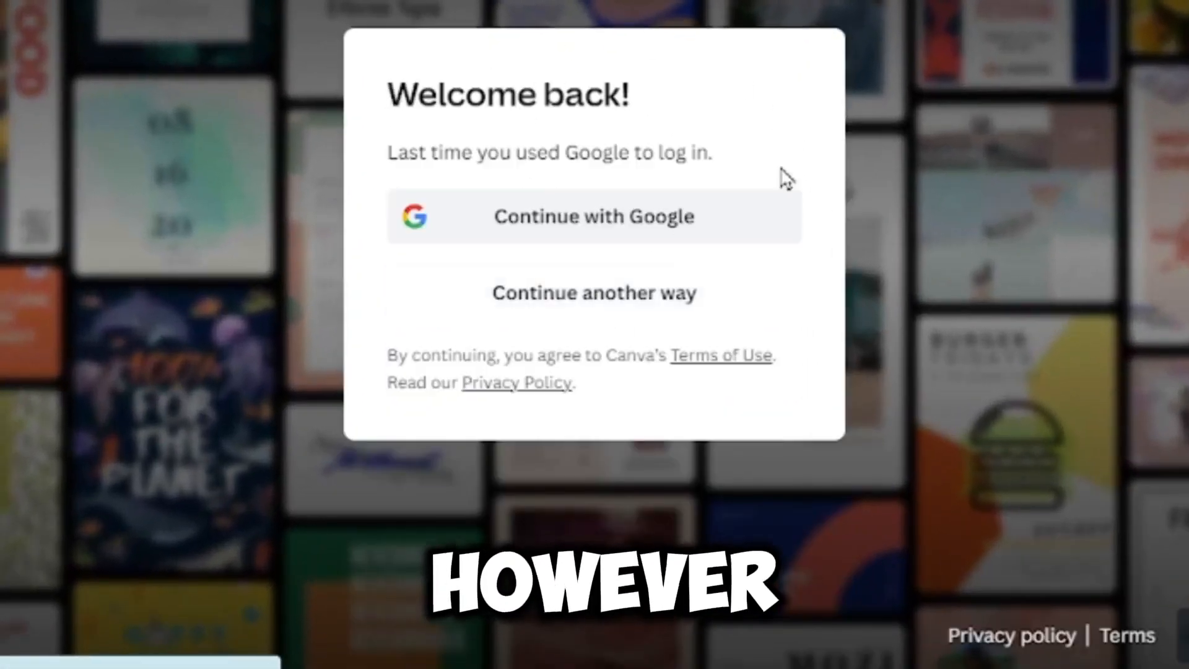
click(593, 215)
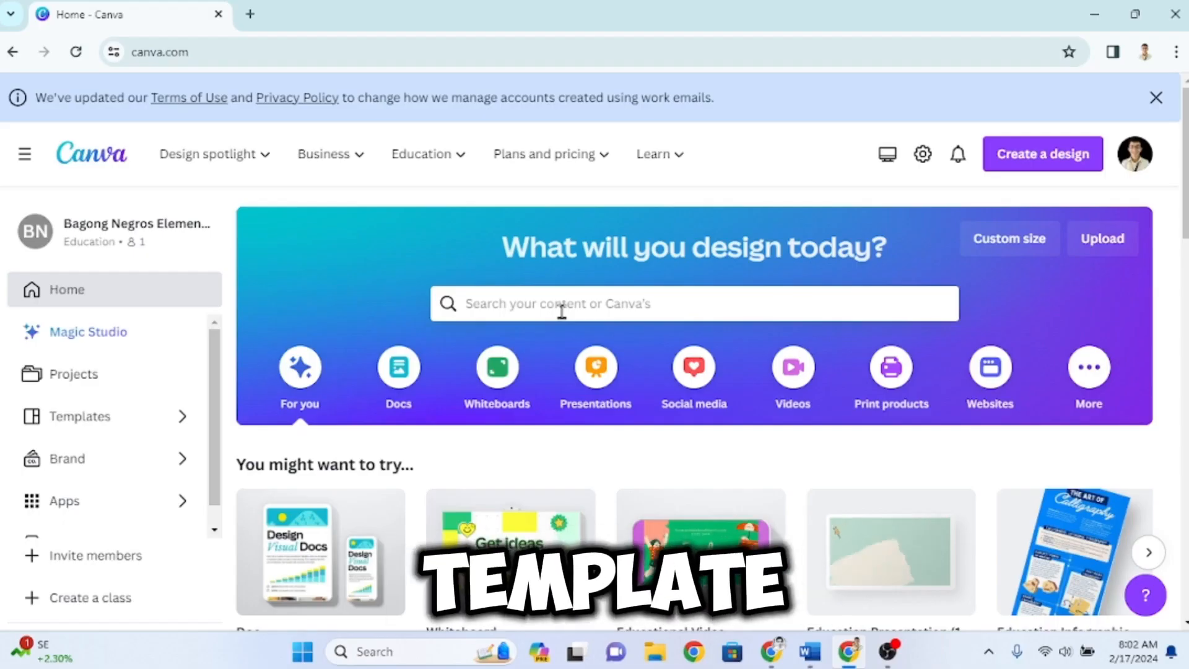
Search Canva for 'YOUTUBE THUMBNAIL' and browse the template results
click(690, 304)
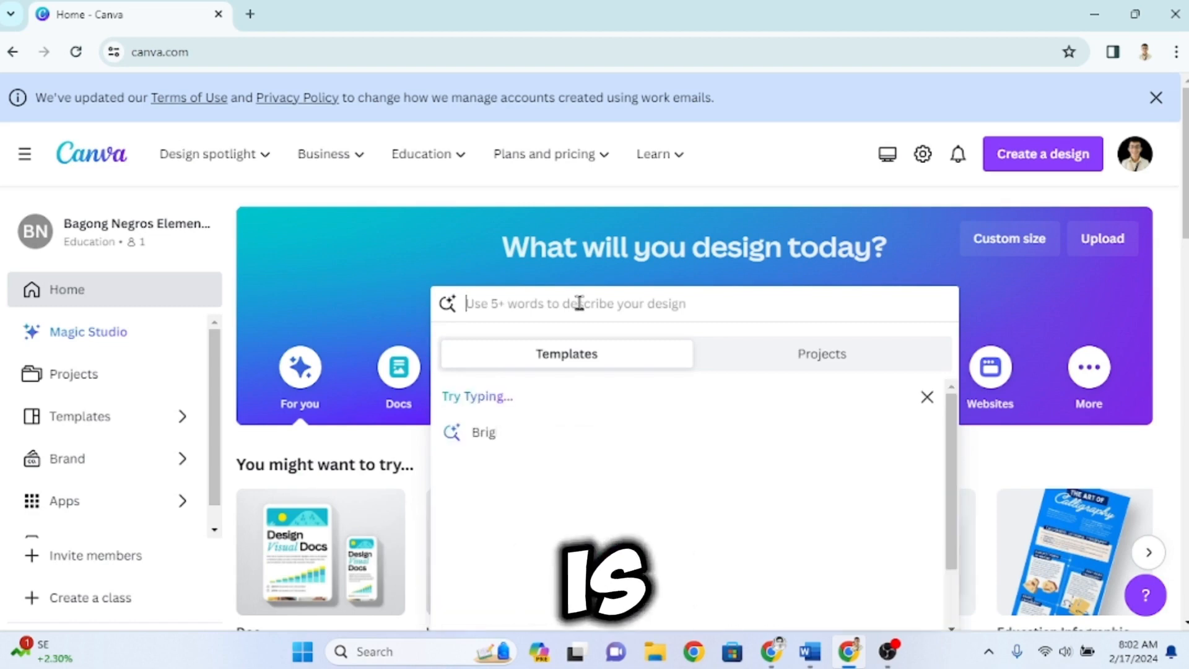
text(YOUTUBE)
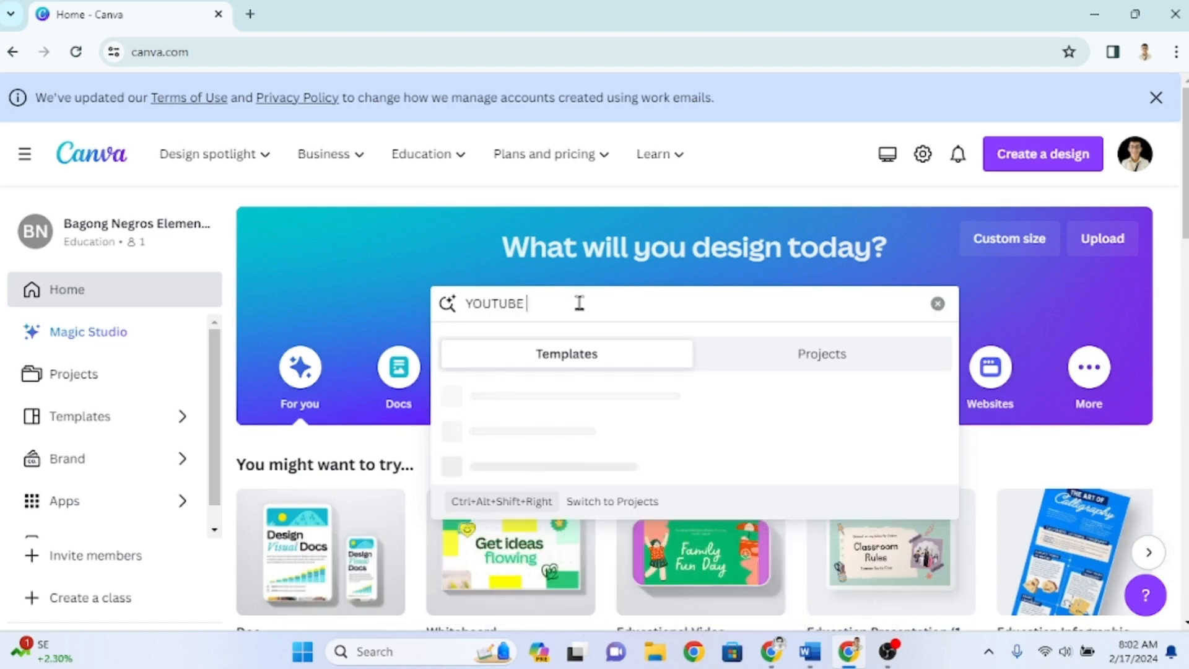
text(THUMBNA)
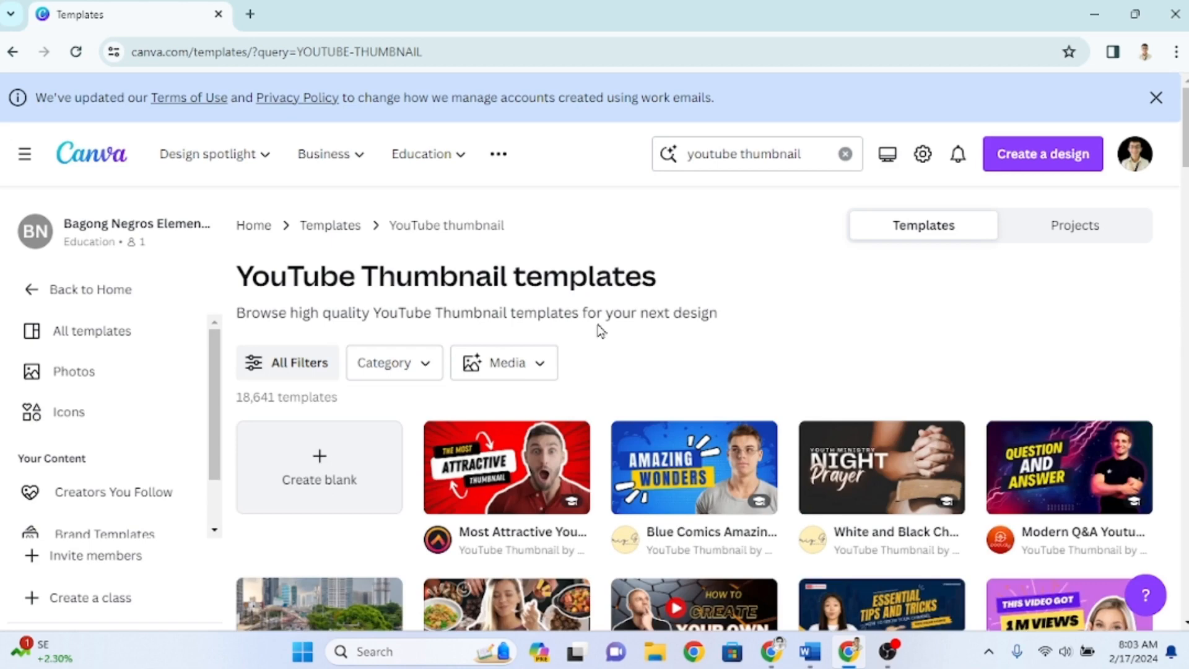
scroll(down, 3)
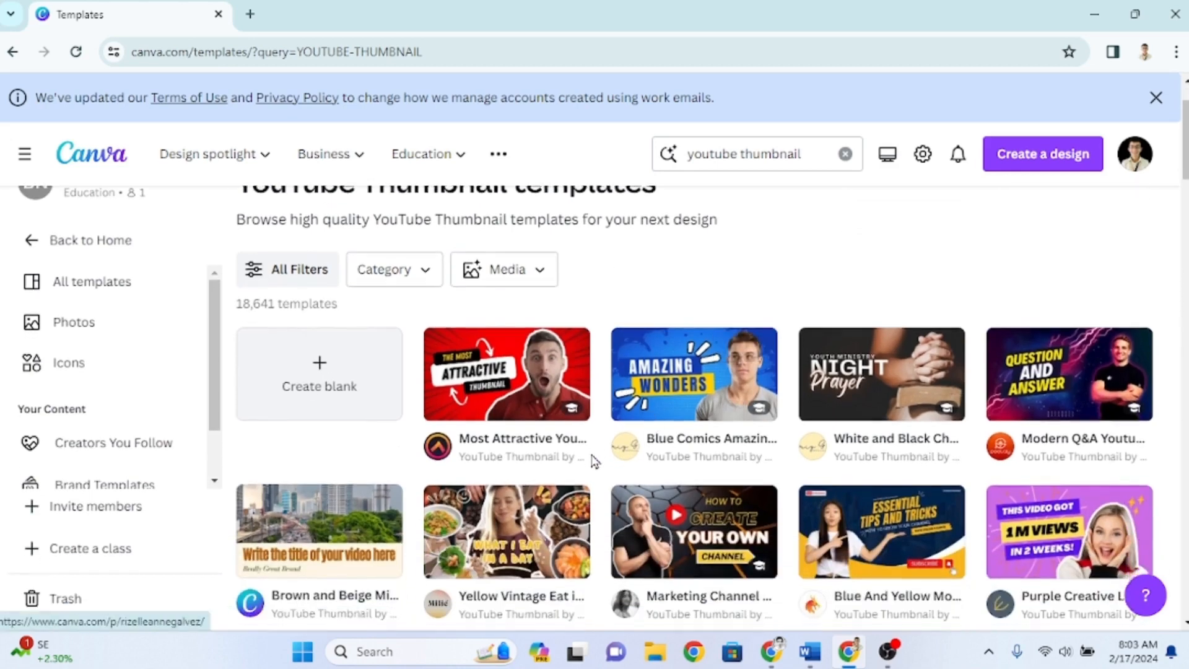
Create a blank YouTube Thumbnail design from the templates grid
click(1041, 153)
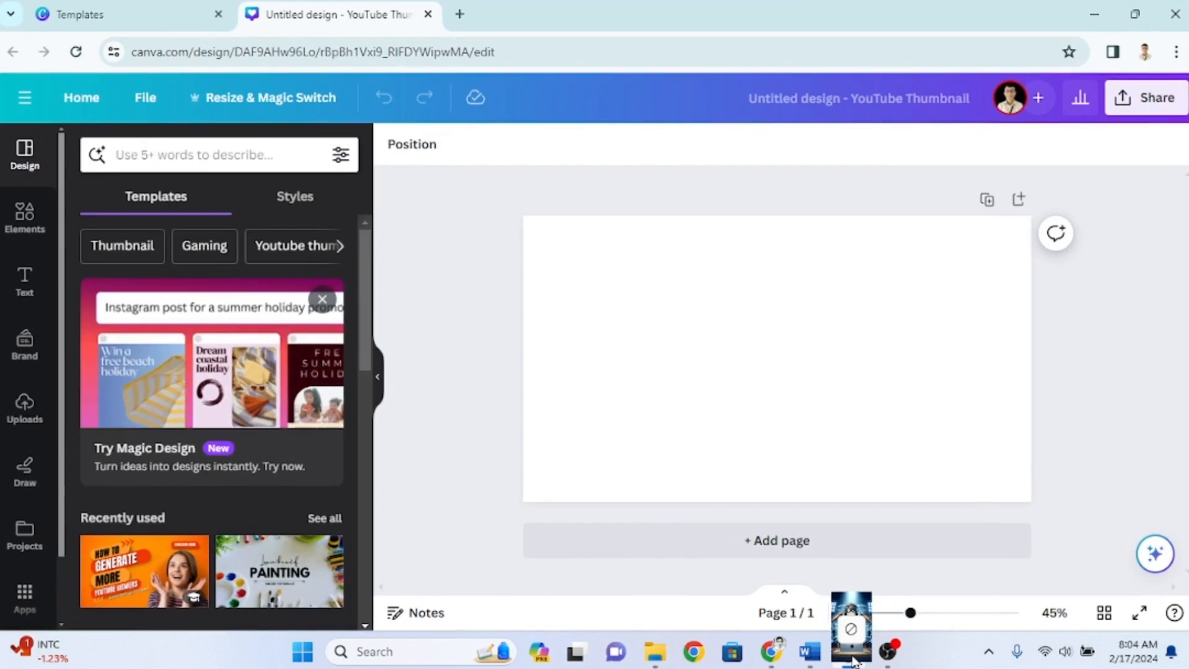
Add the uploaded podcaster image, fit it to full page height and bring up Crop via Edit photo
click(24, 410)
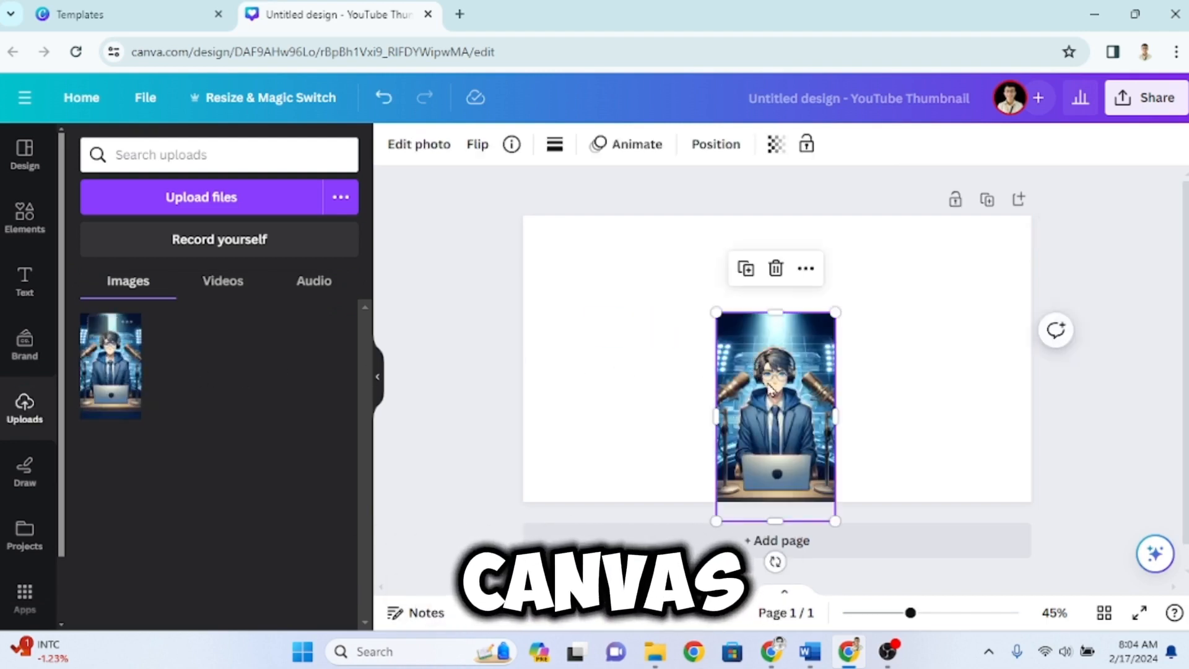
drag(776, 410, 765, 319)
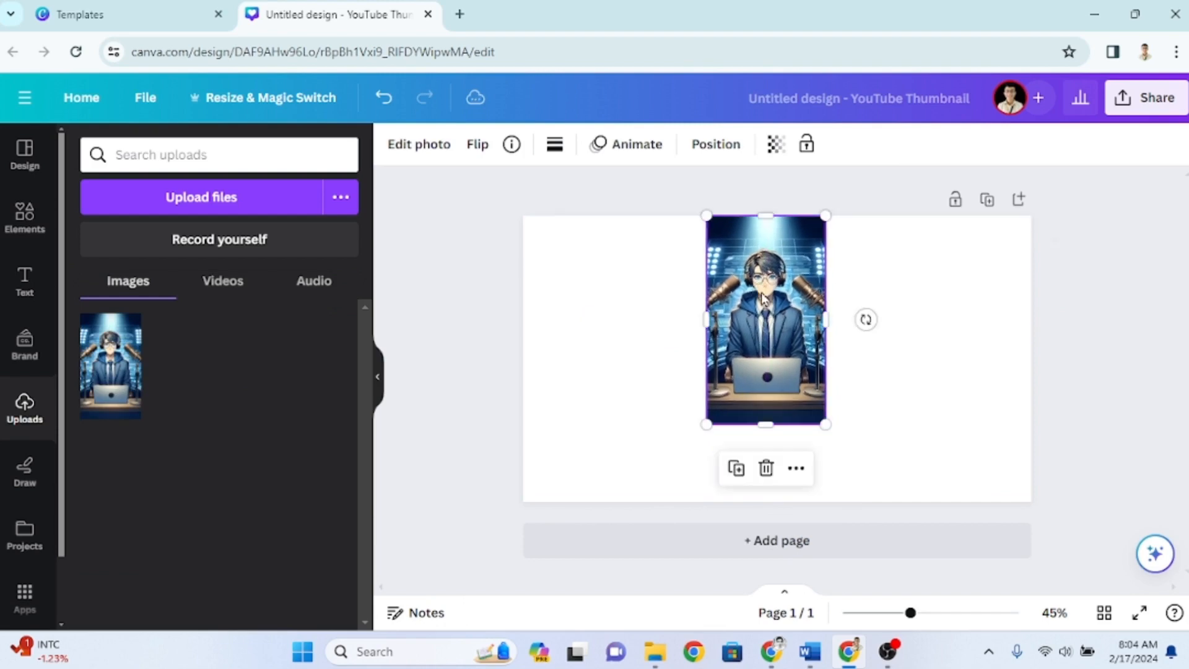
drag(826, 424, 870, 501)
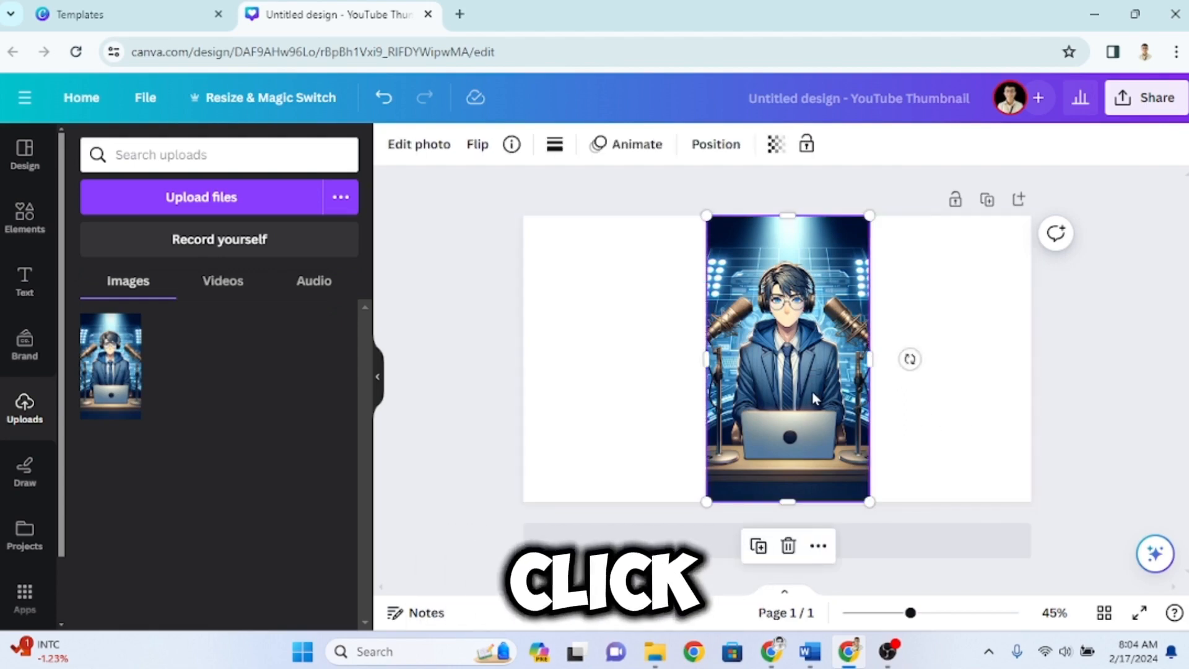
click(943, 415)
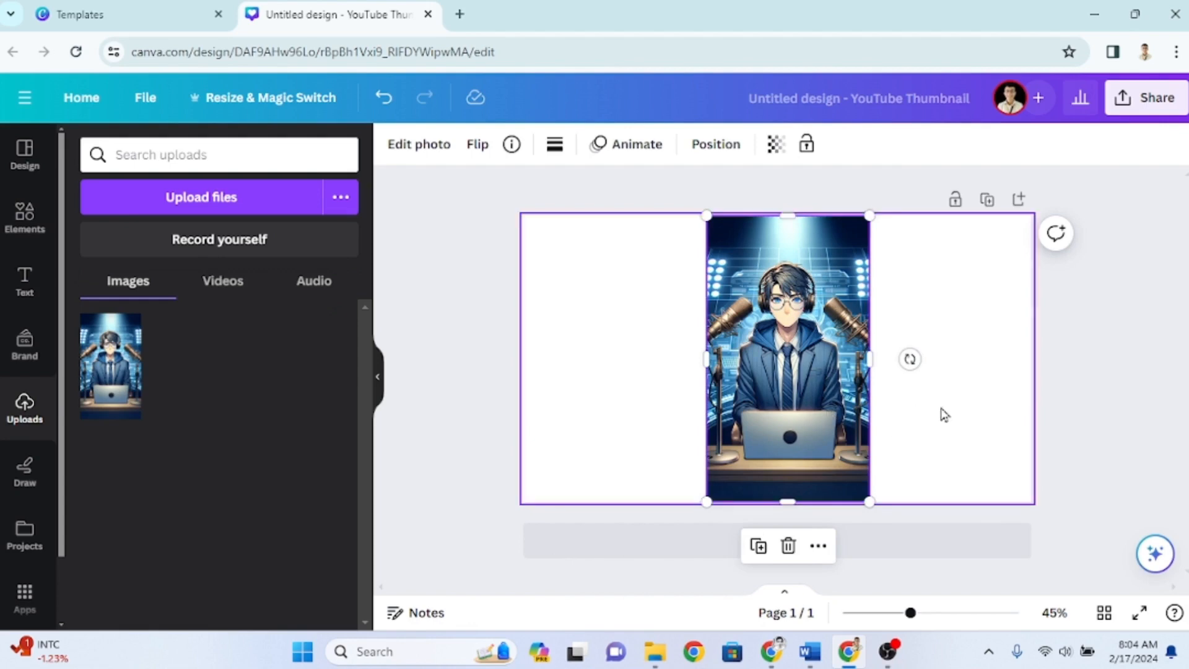
click(417, 144)
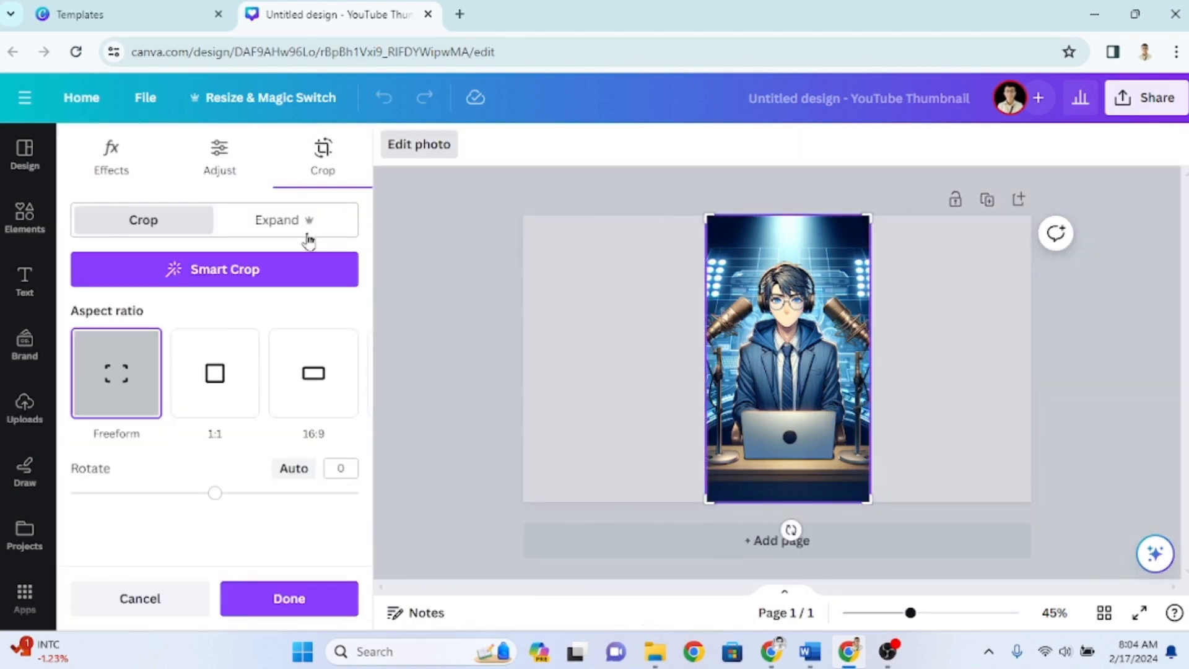
Run Magic Expand on the podcaster image with the Whole Page option
click(286, 221)
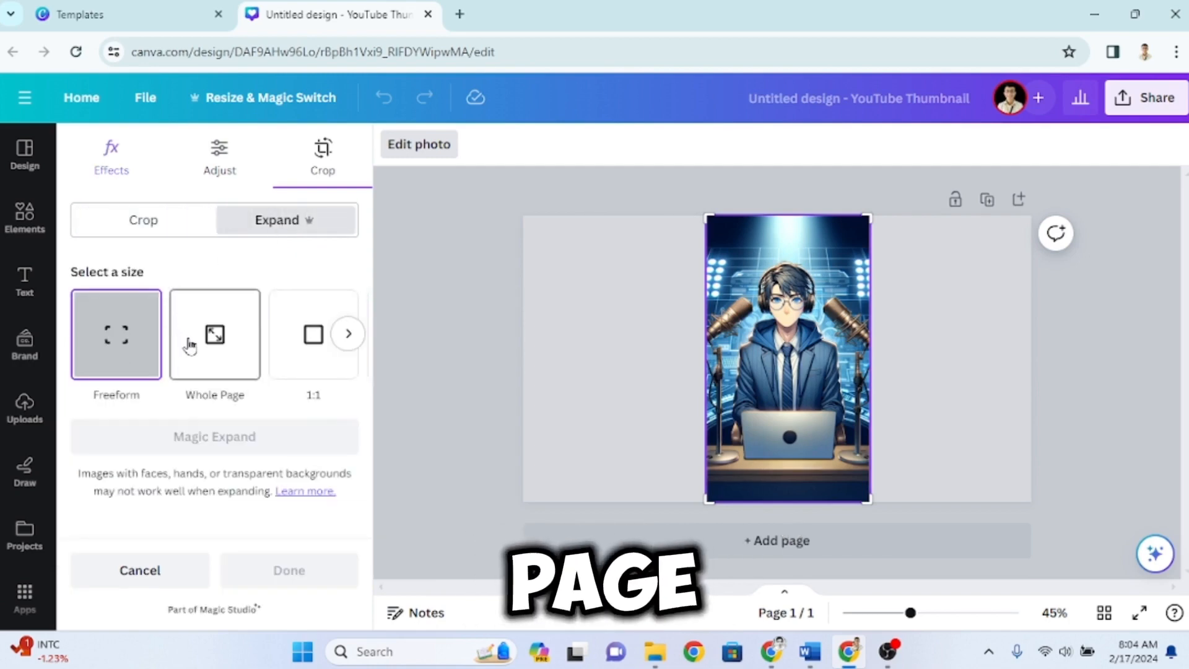
click(214, 333)
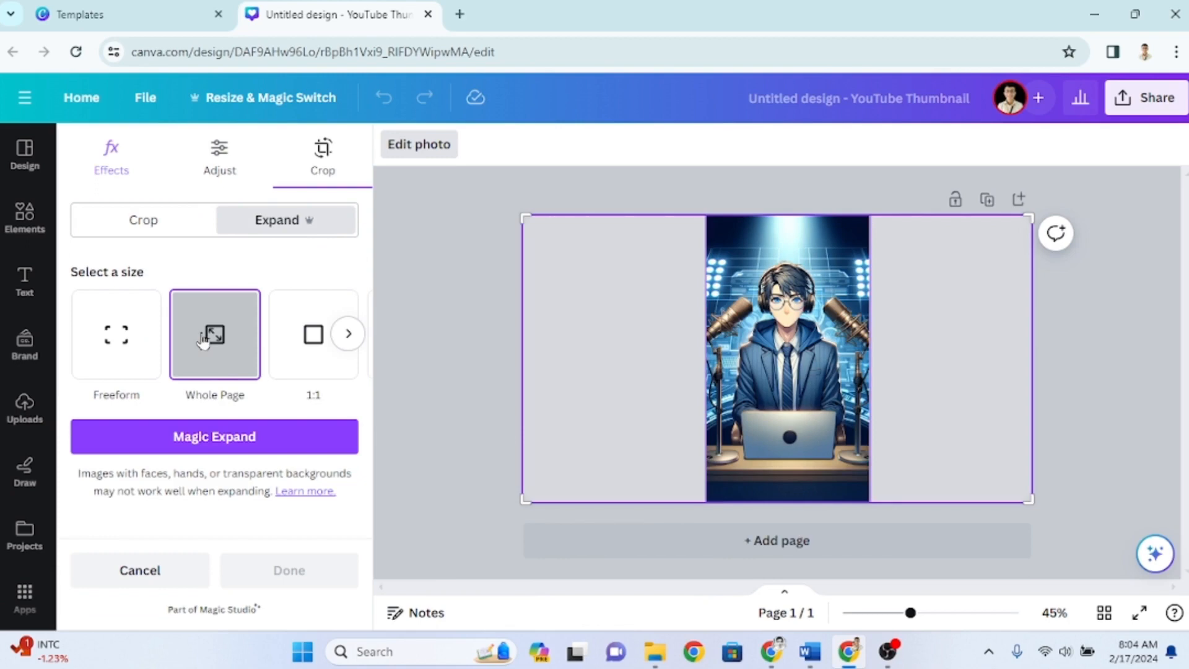
click(214, 436)
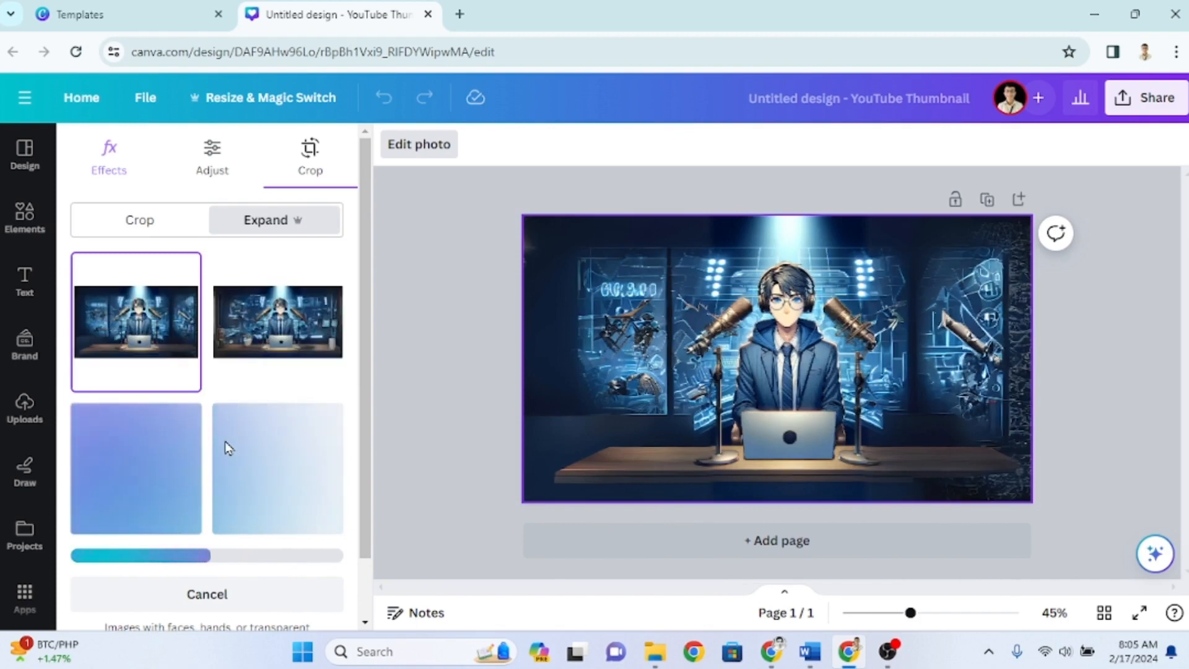
Preview the second, third and fourth Magic Expand results on the page
drag(176, 555, 204, 555)
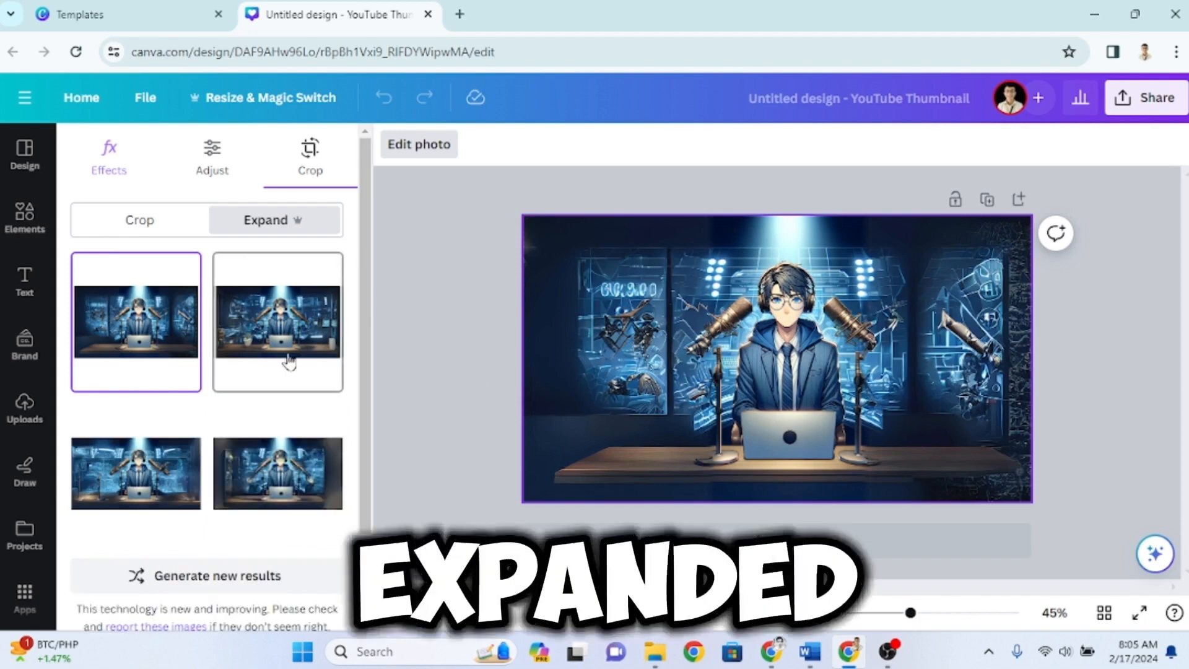
click(277, 321)
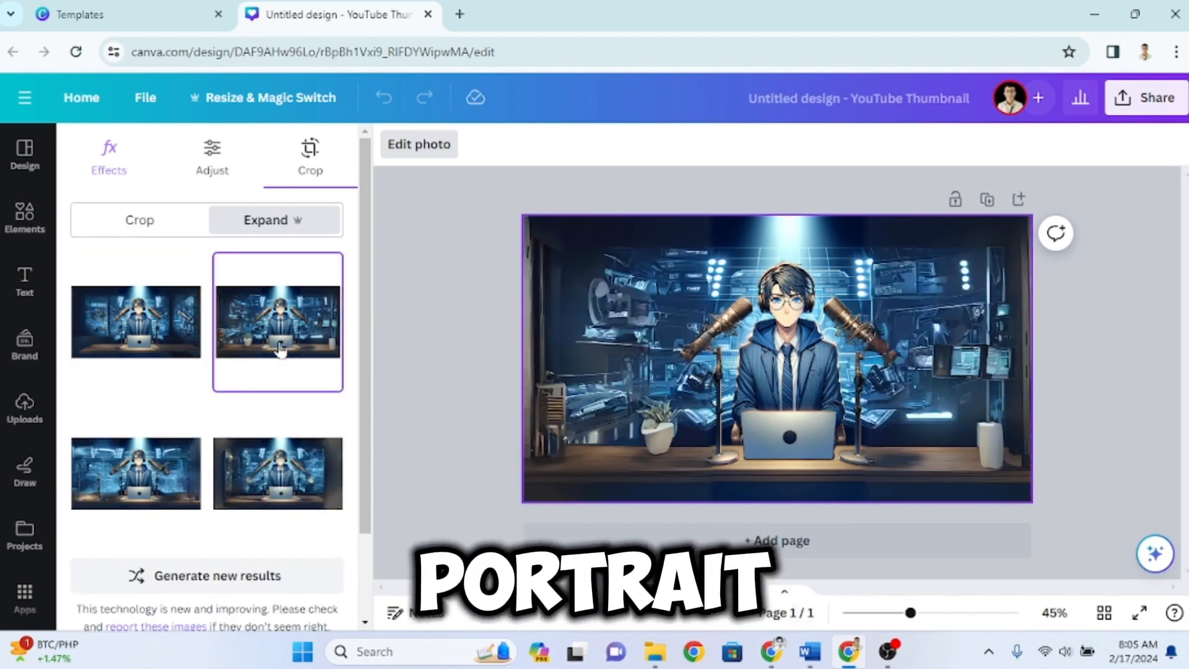
click(136, 473)
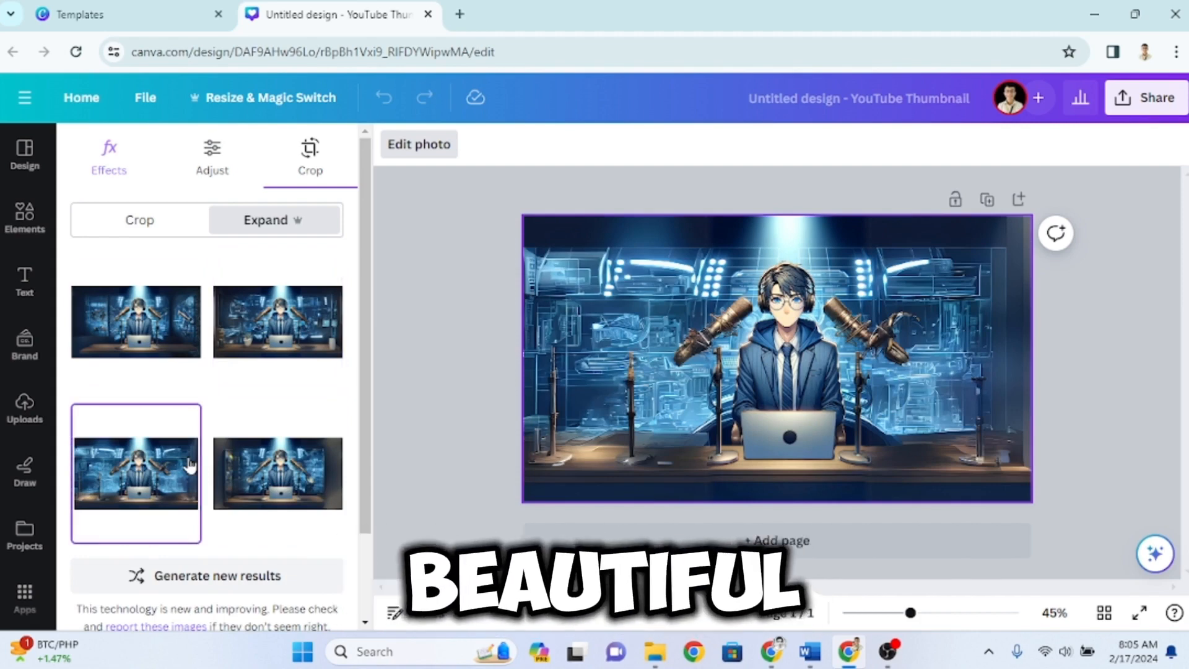
click(276, 471)
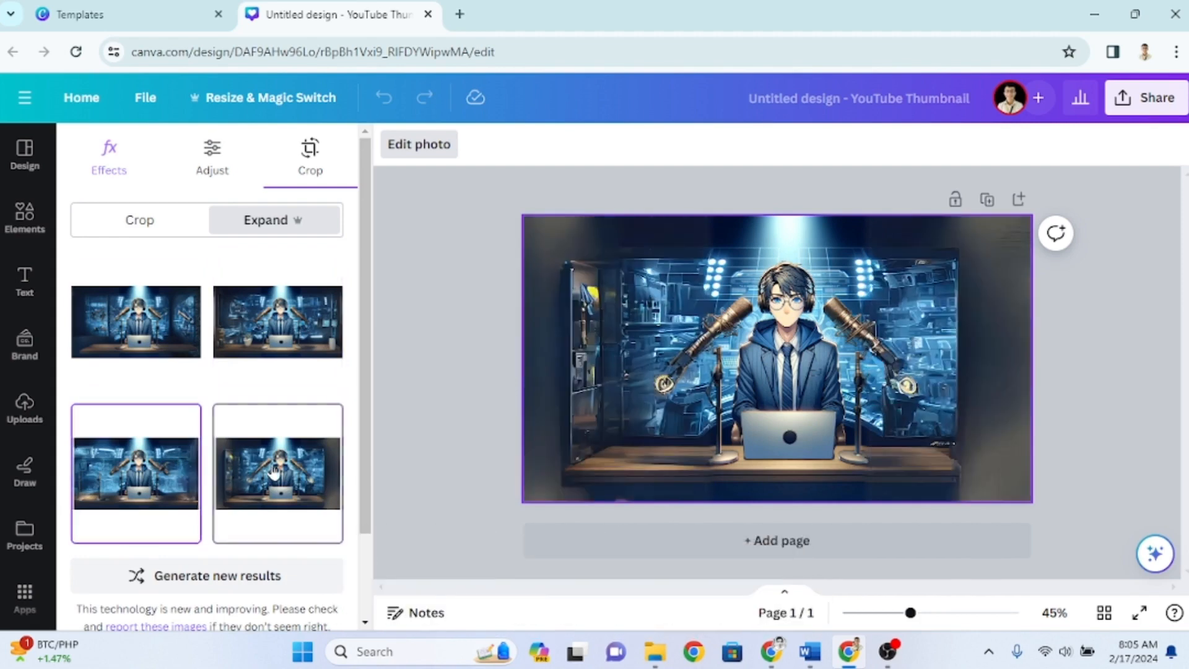
click(277, 472)
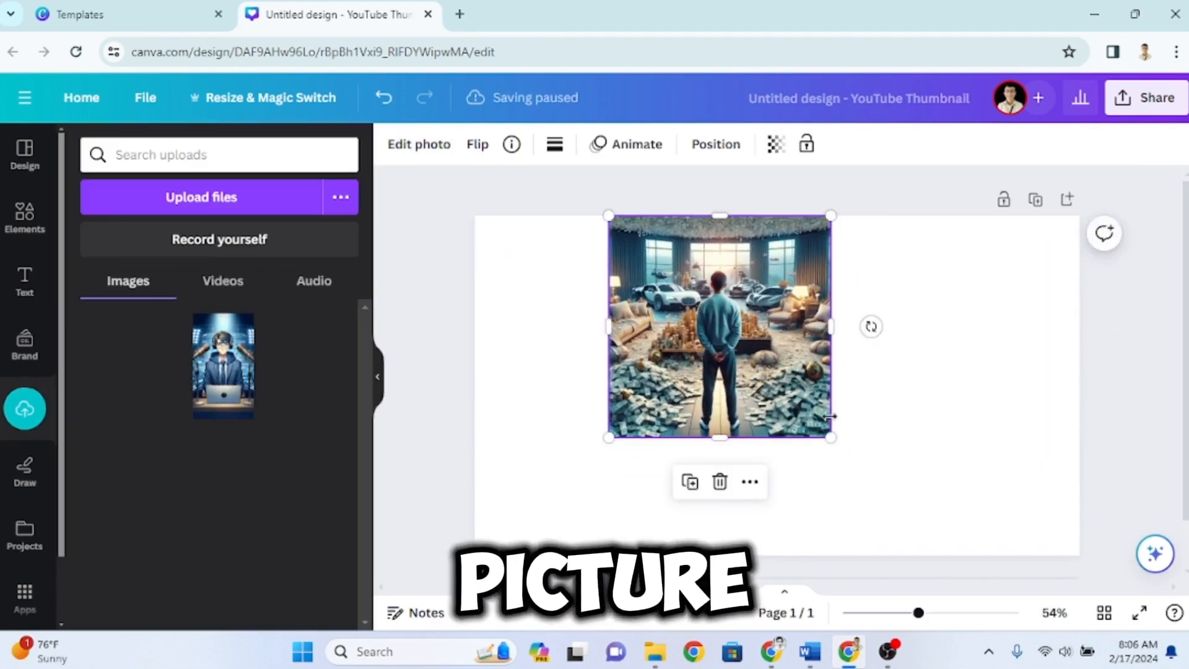
Stretch the money-room image to full page height and bring up its Crop options
drag(830, 437, 945, 552)
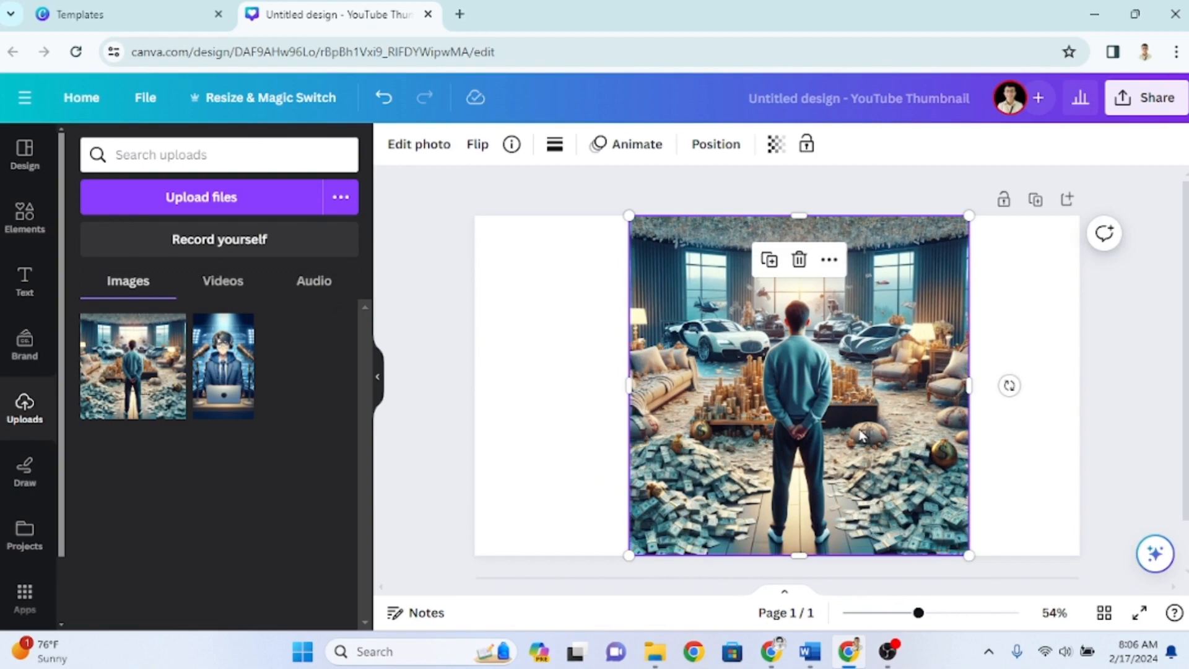
click(418, 144)
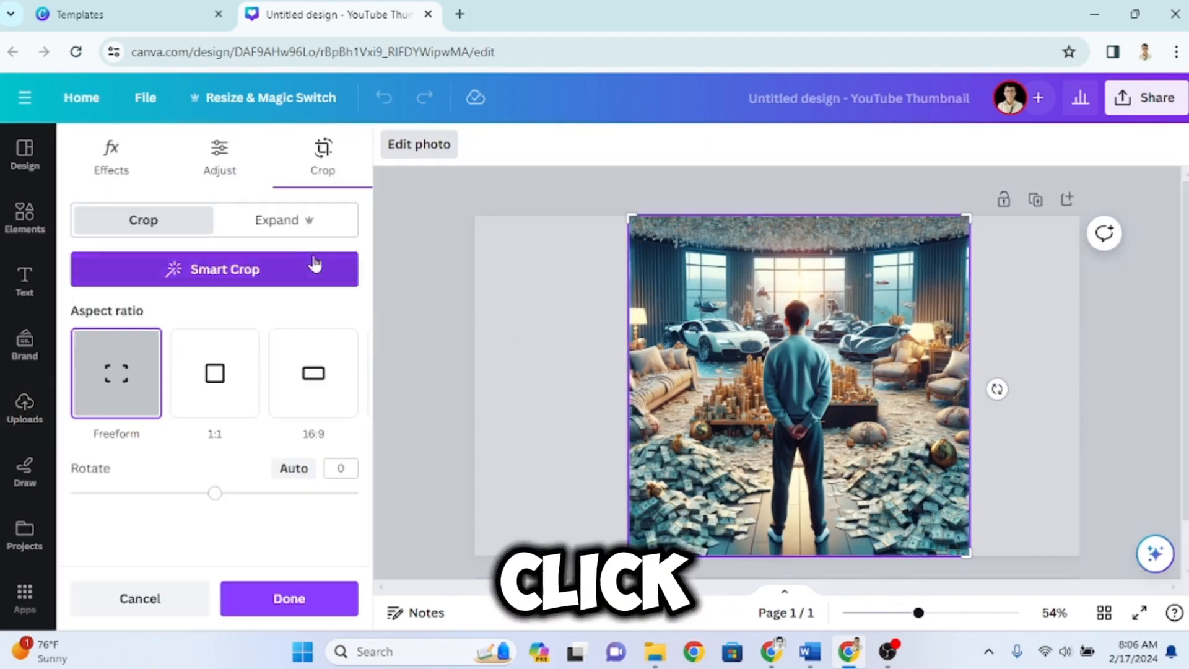
Magic Expand the money-room image to the whole page and preview the second result
click(286, 220)
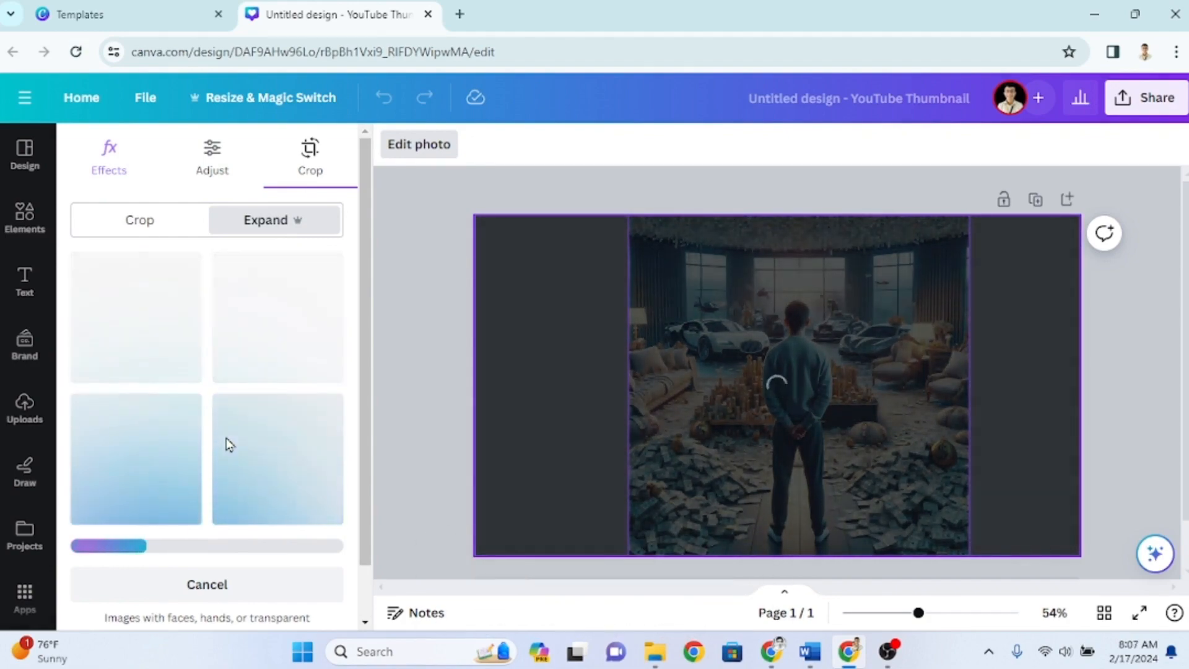
click(136, 320)
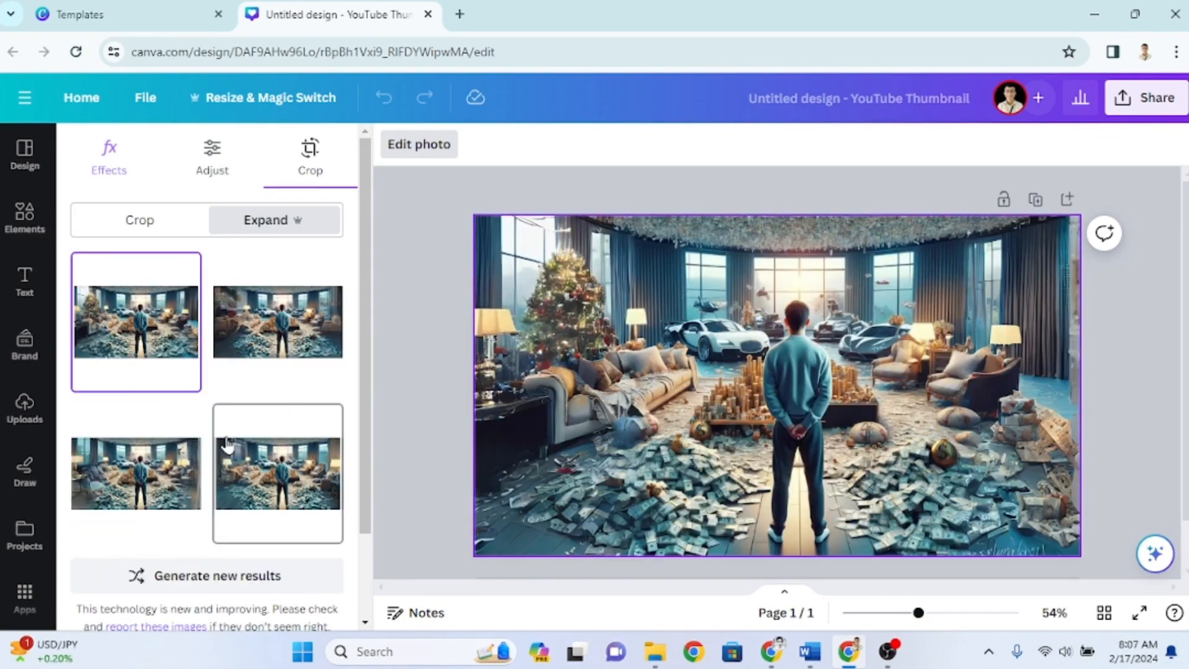
click(276, 321)
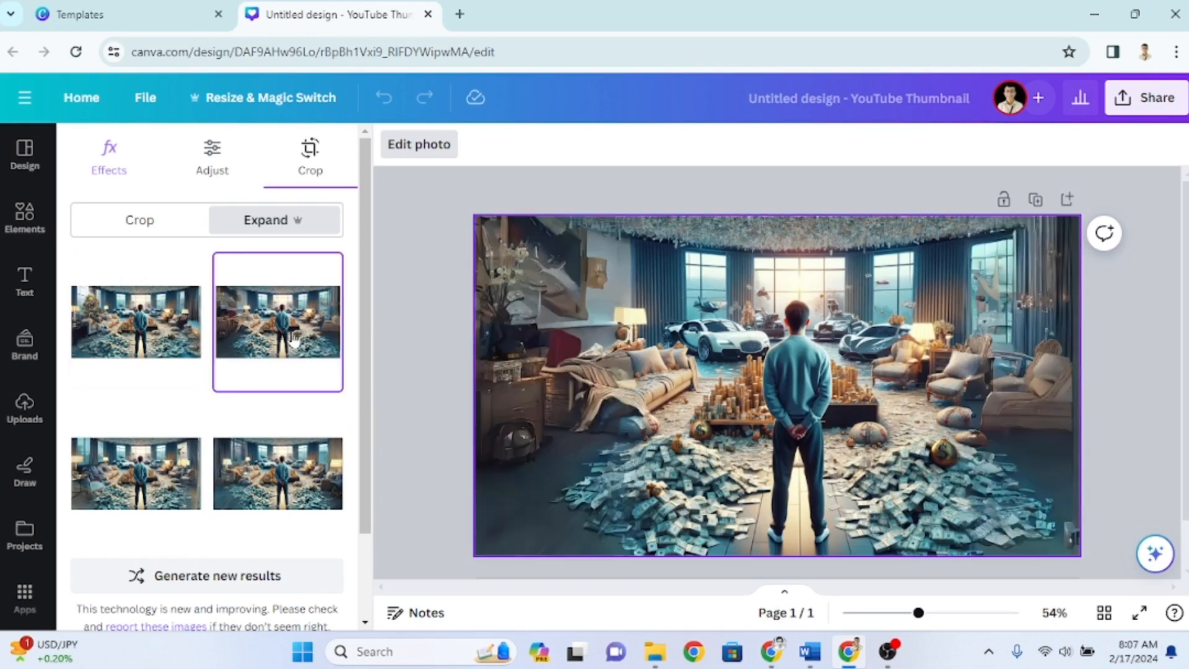